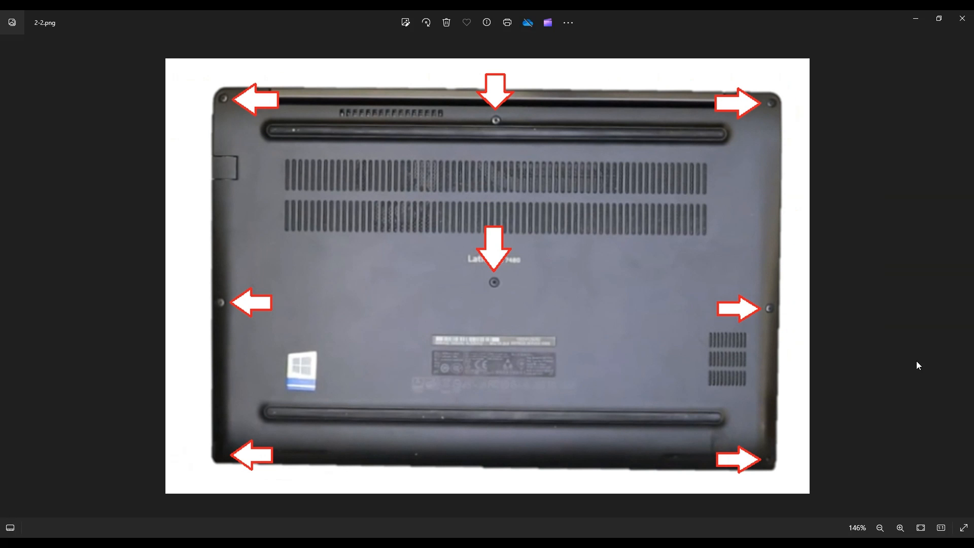
mouse_move(220, 436)
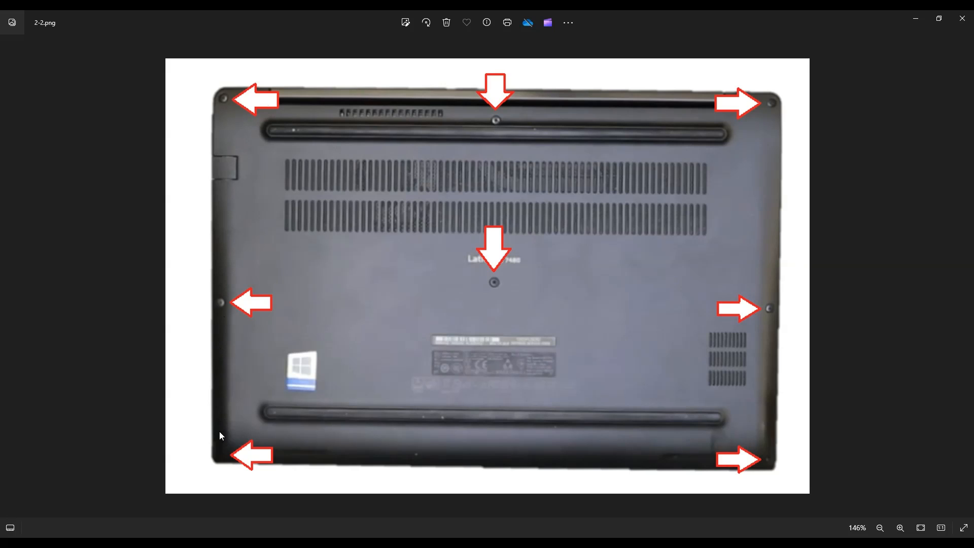
mouse_move(548, 166)
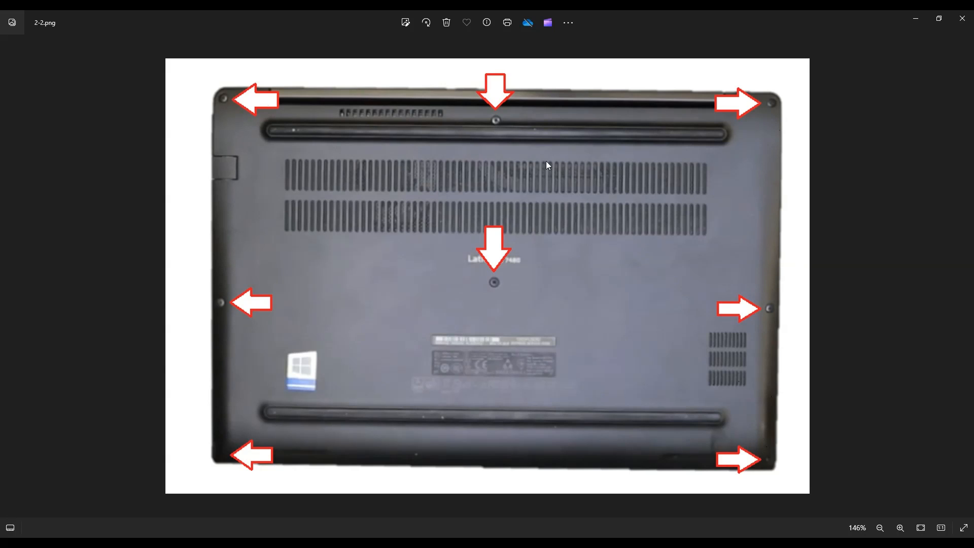
mouse_move(847, 153)
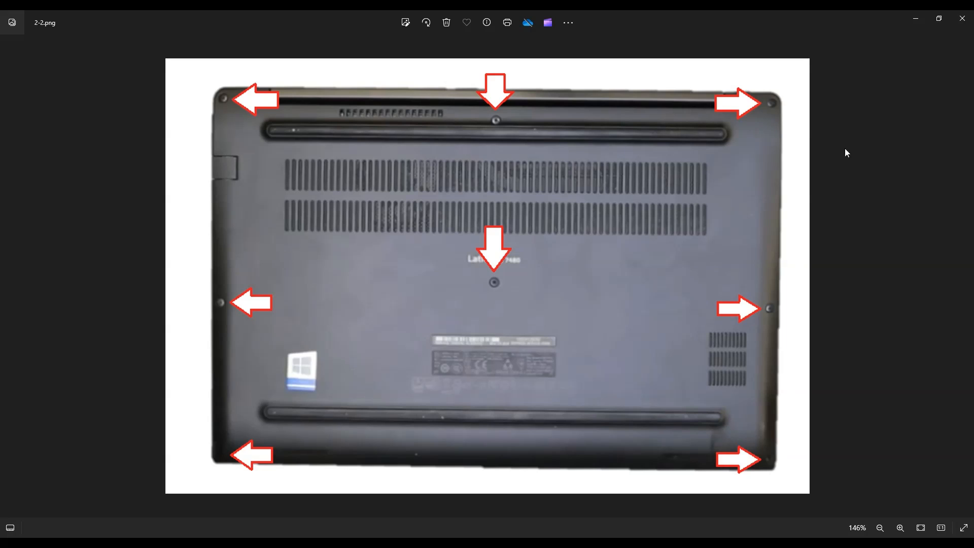
mouse_move(893, 246)
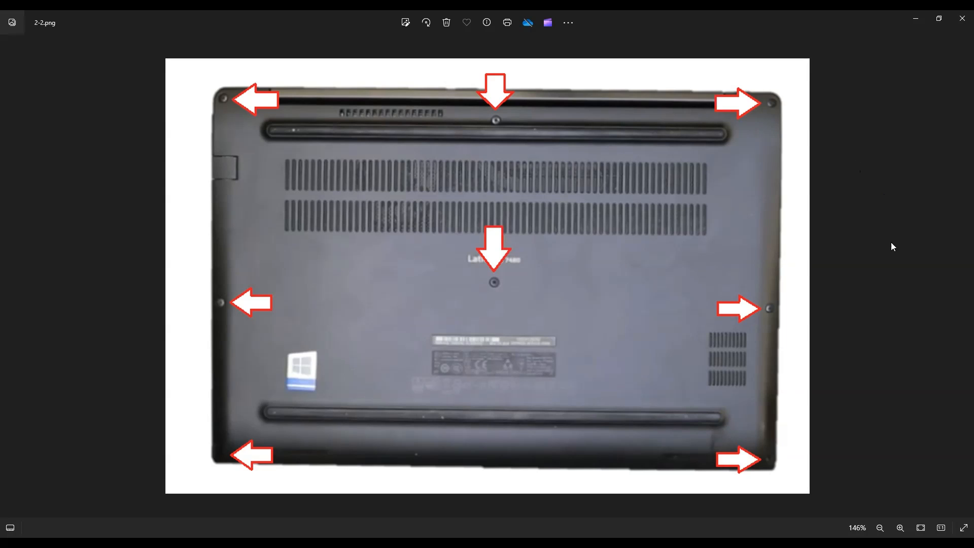
mouse_move(893, 295)
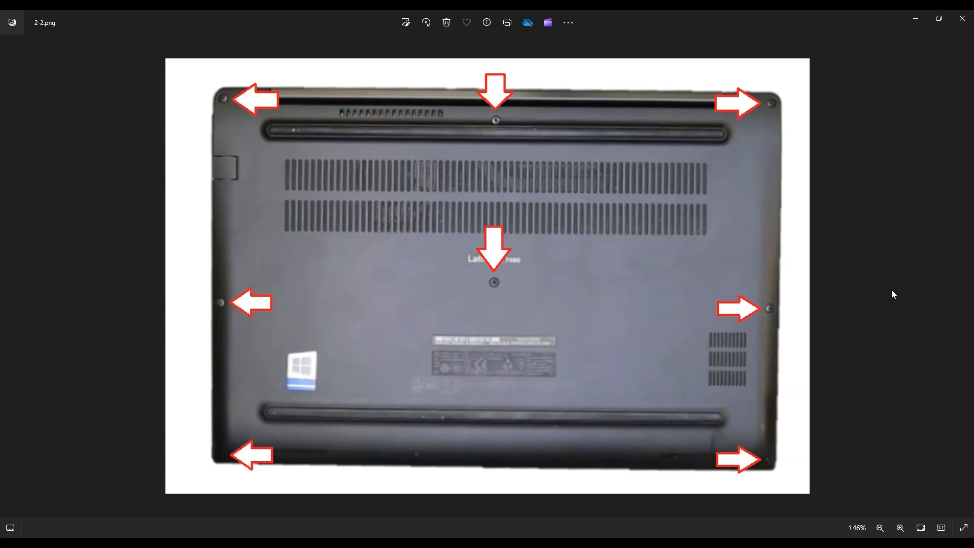
mouse_move(226, 287)
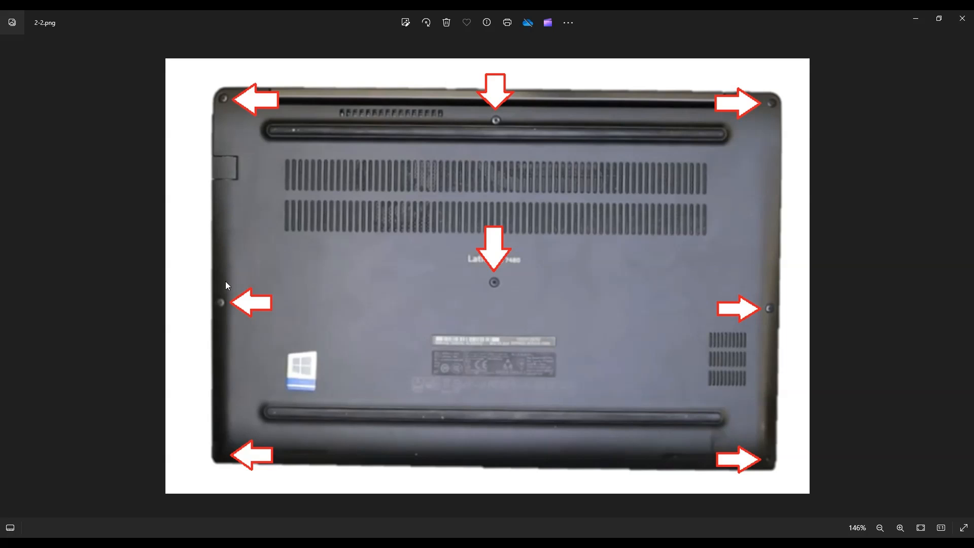
mouse_move(676, 471)
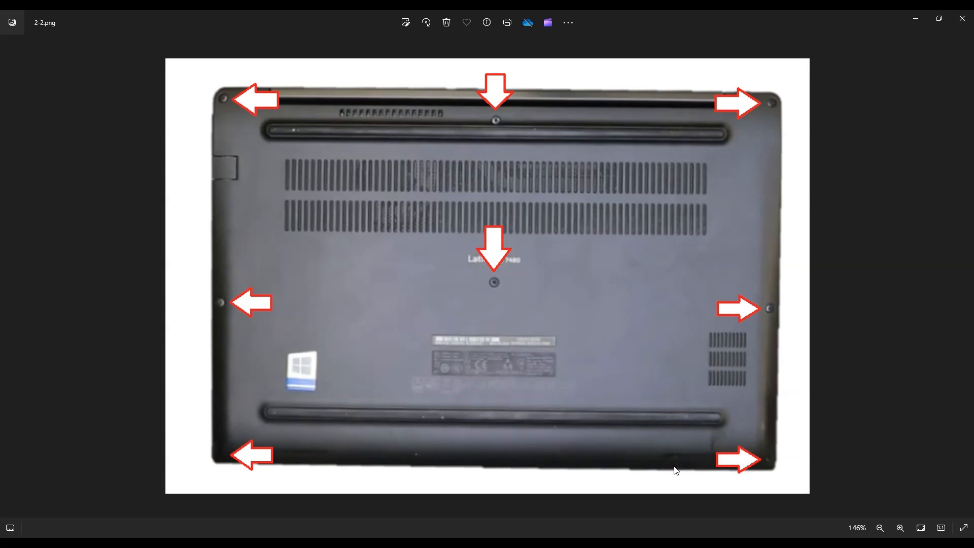
mouse_move(311, 110)
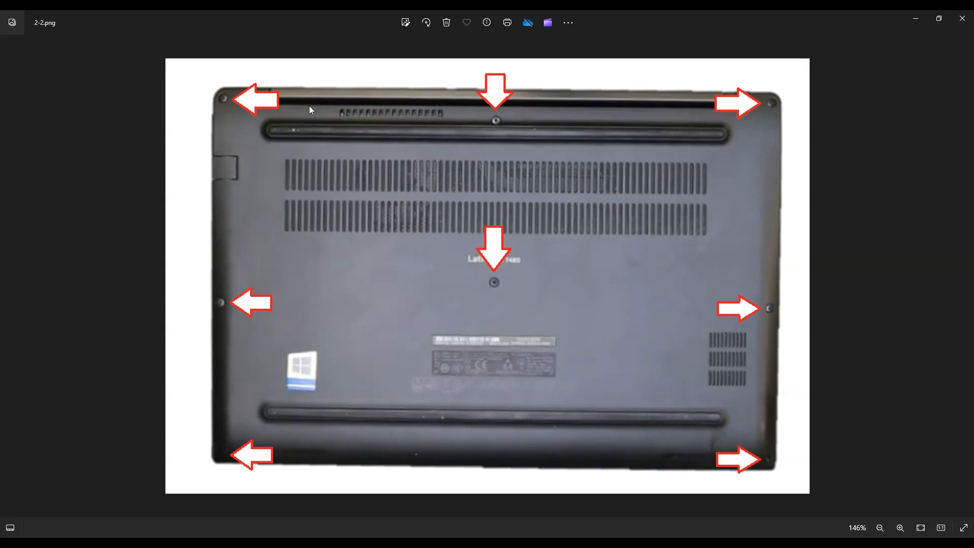
mouse_move(102, 185)
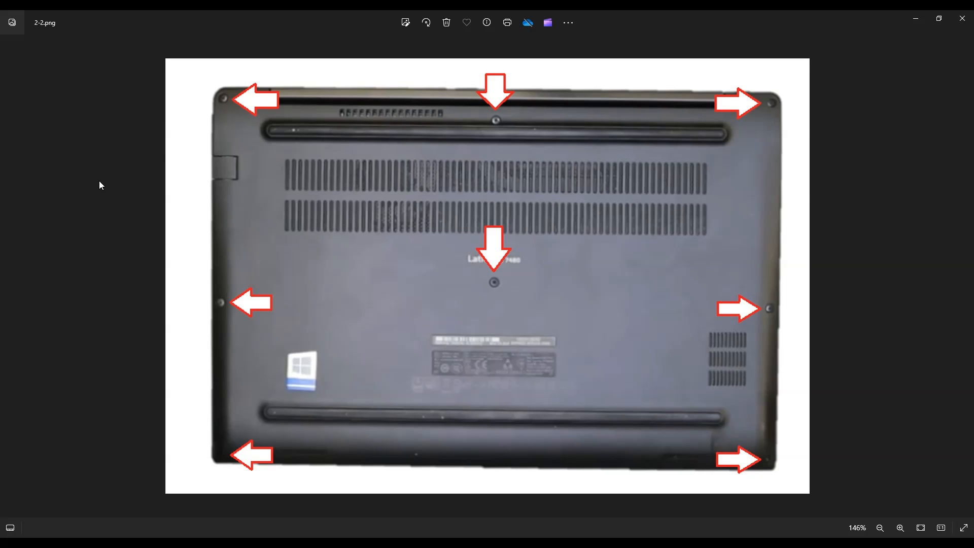
mouse_move(211, 165)
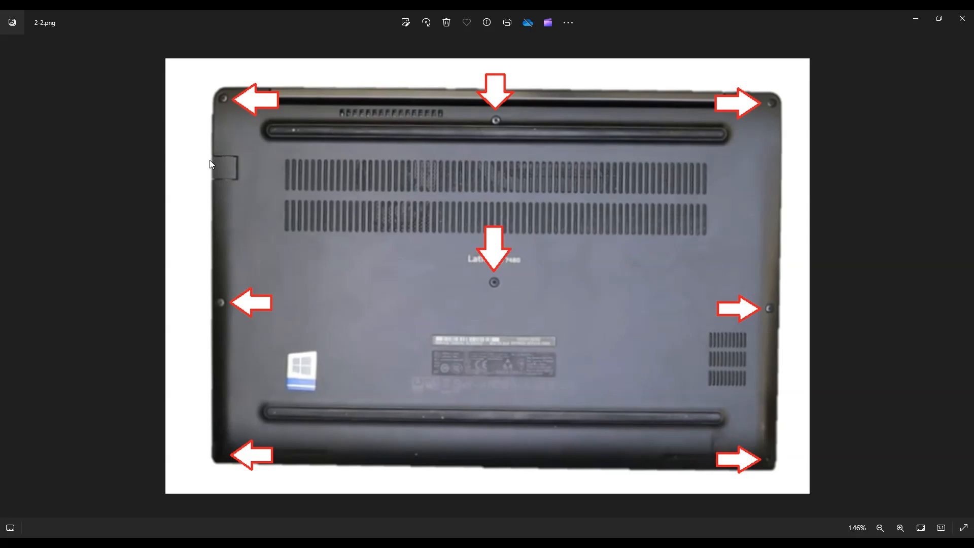
mouse_move(798, 117)
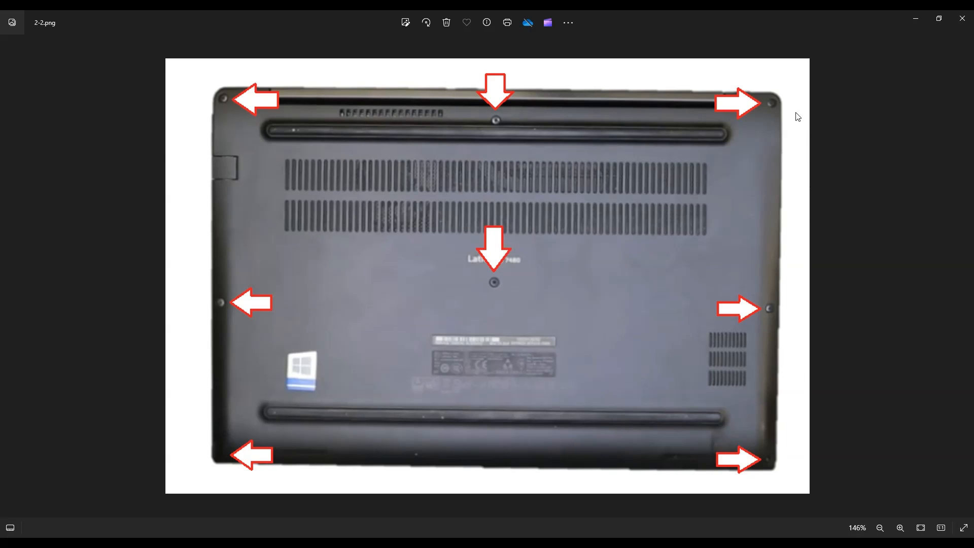
mouse_move(160, 379)
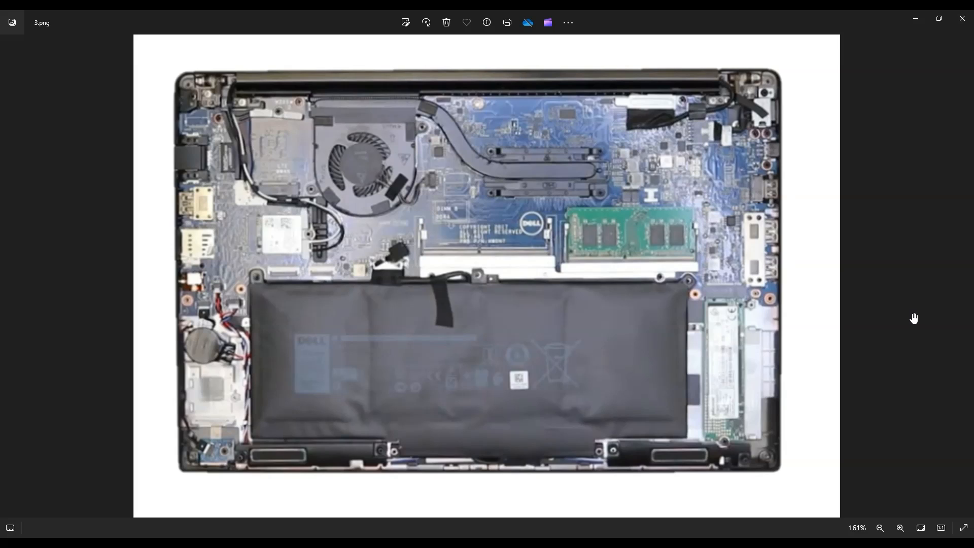
mouse_move(615, 364)
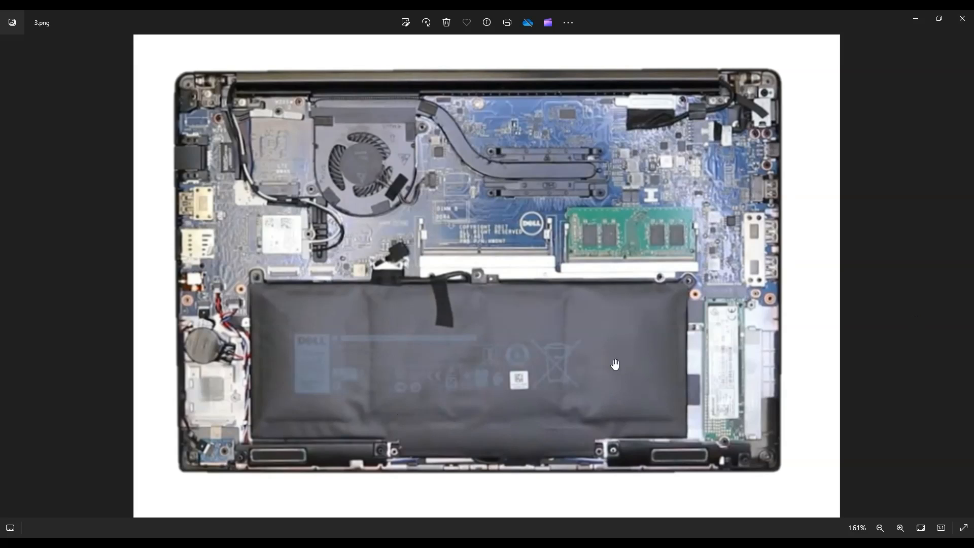
mouse_move(679, 333)
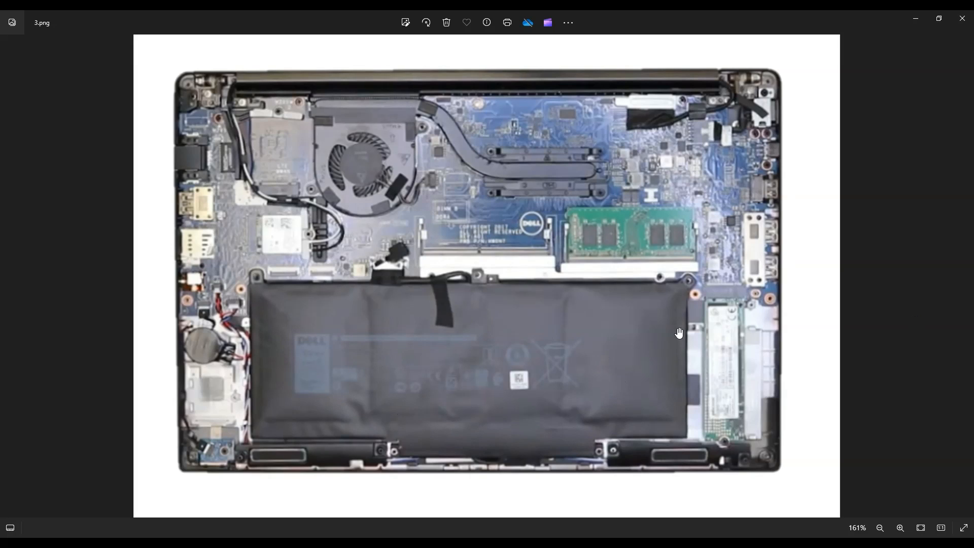
mouse_move(526, 389)
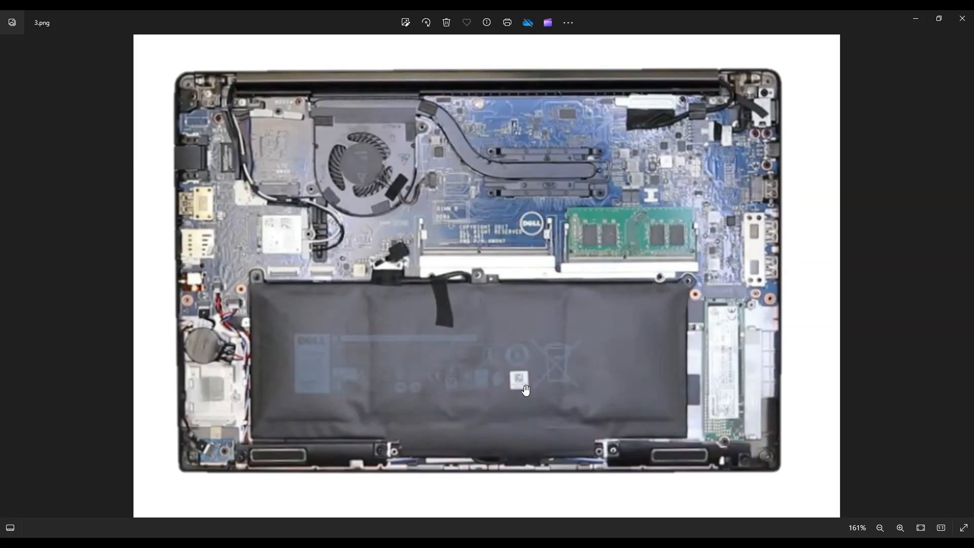
mouse_move(407, 387)
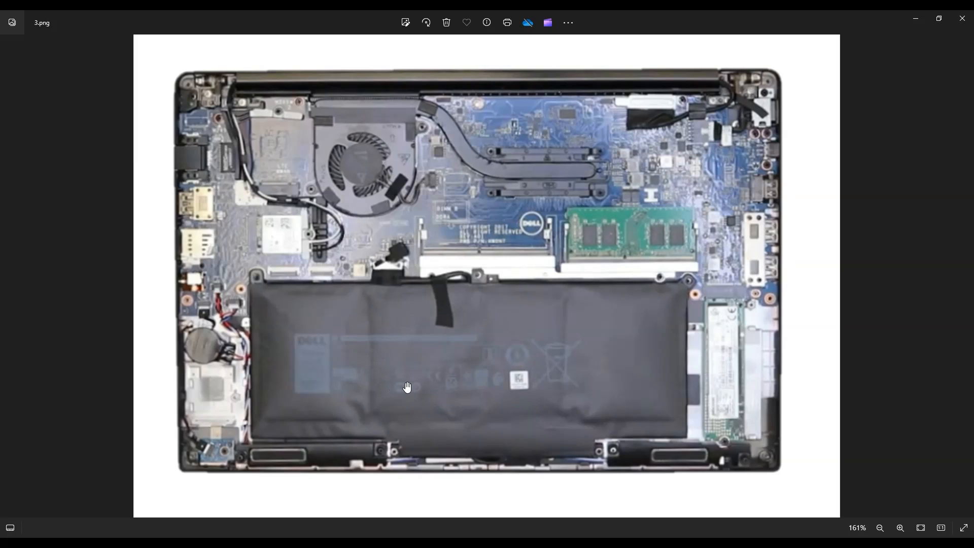
mouse_move(471, 336)
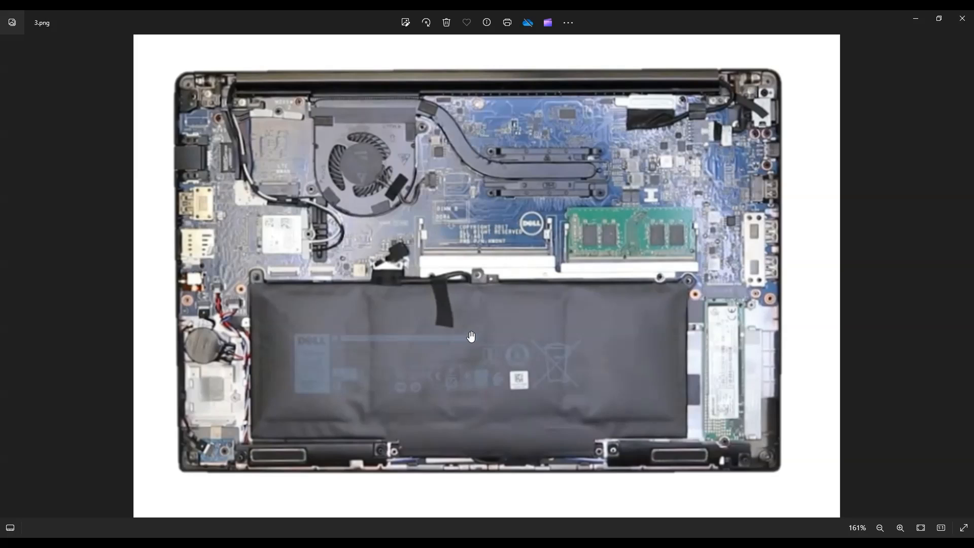
mouse_move(378, 253)
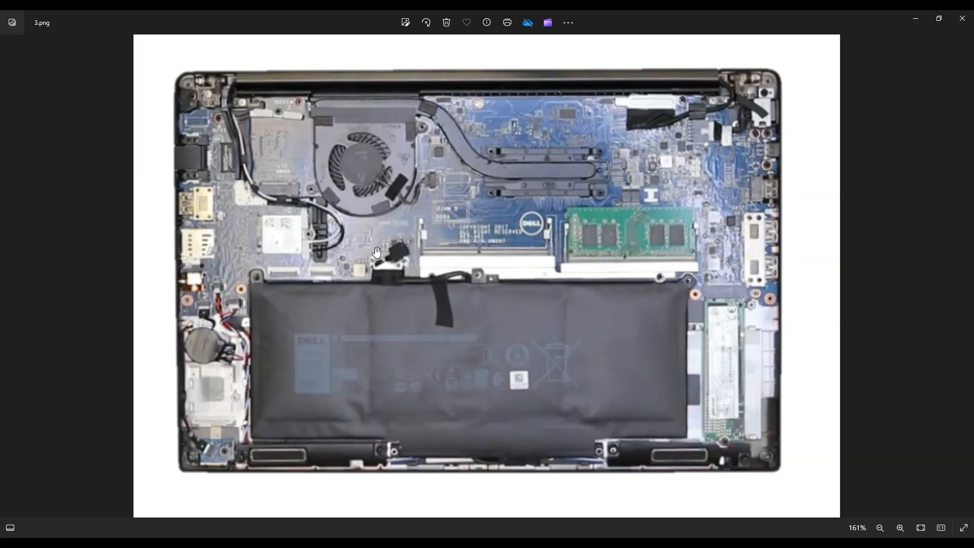
mouse_move(405, 267)
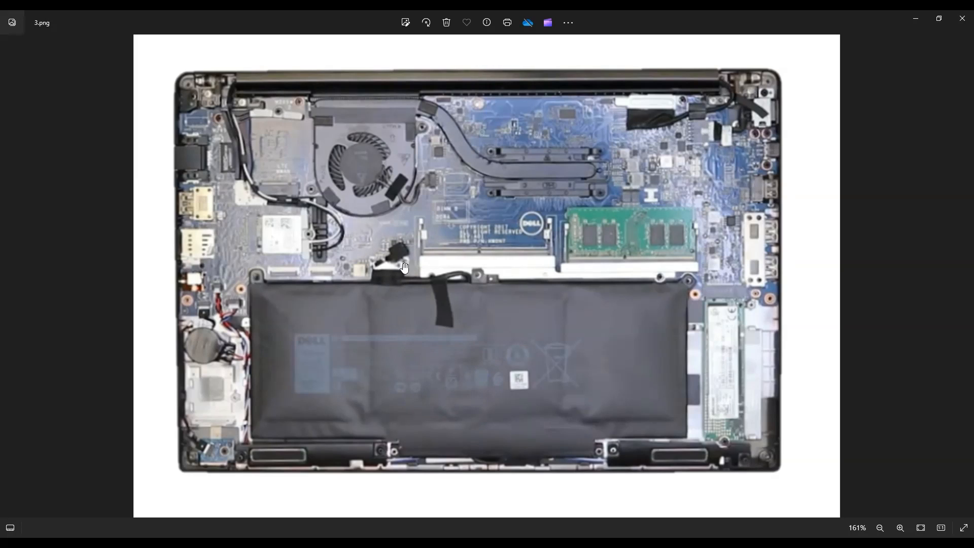
mouse_move(384, 350)
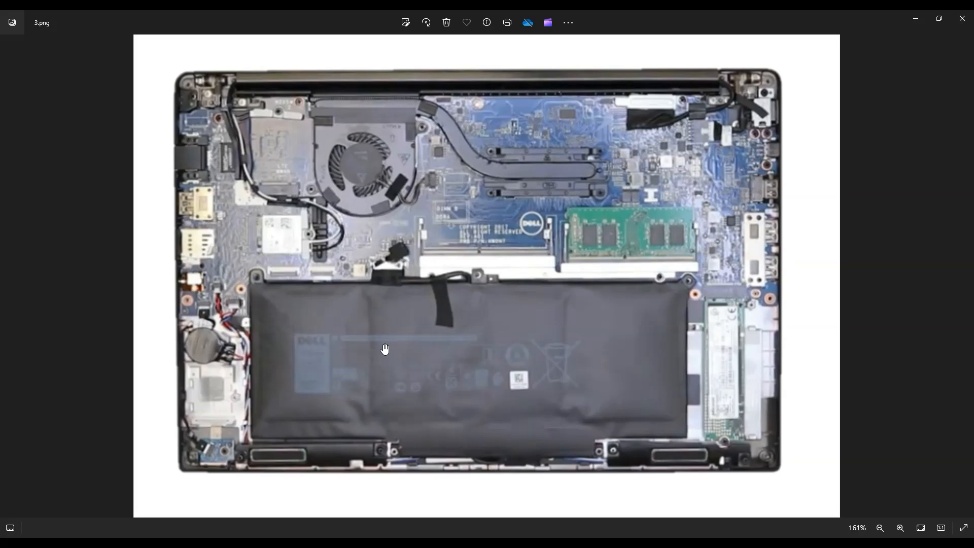
mouse_move(600, 385)
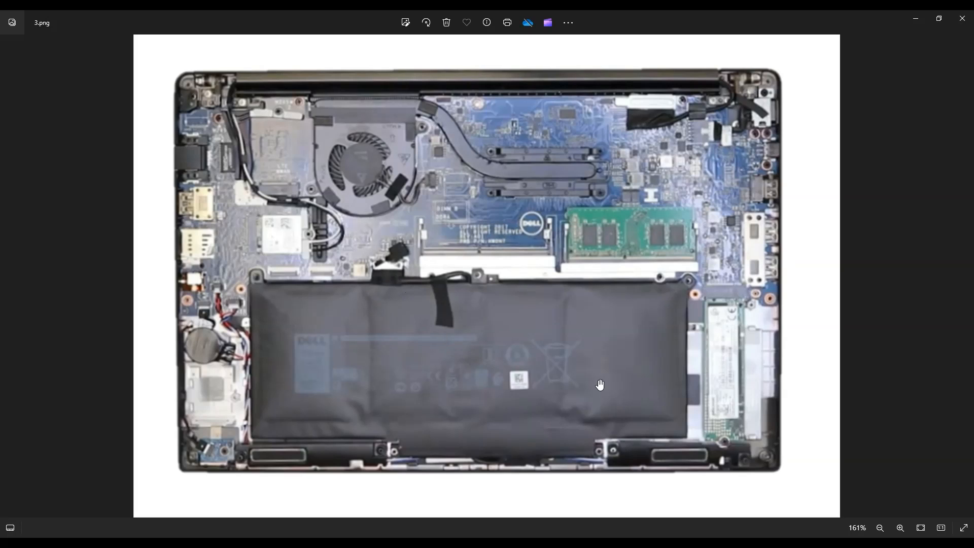
mouse_move(586, 393)
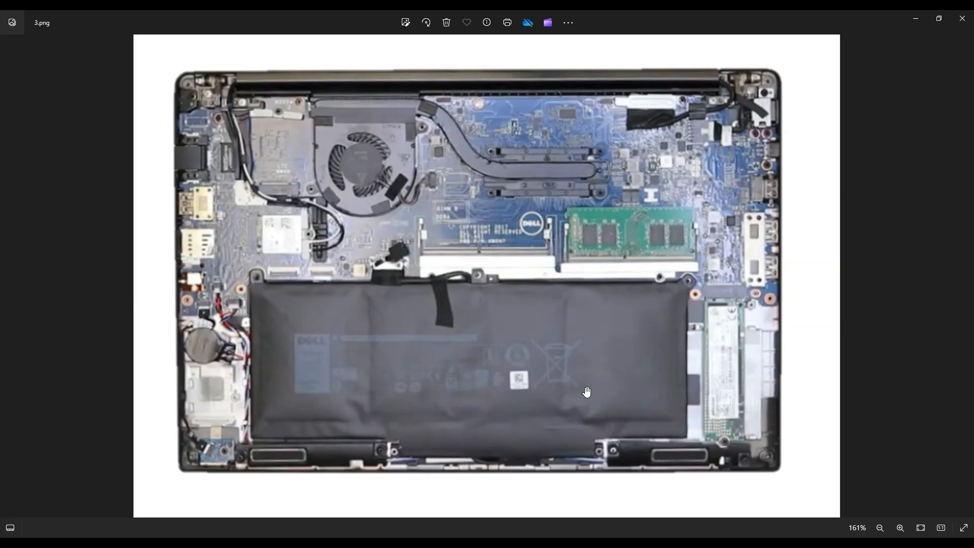
mouse_move(843, 294)
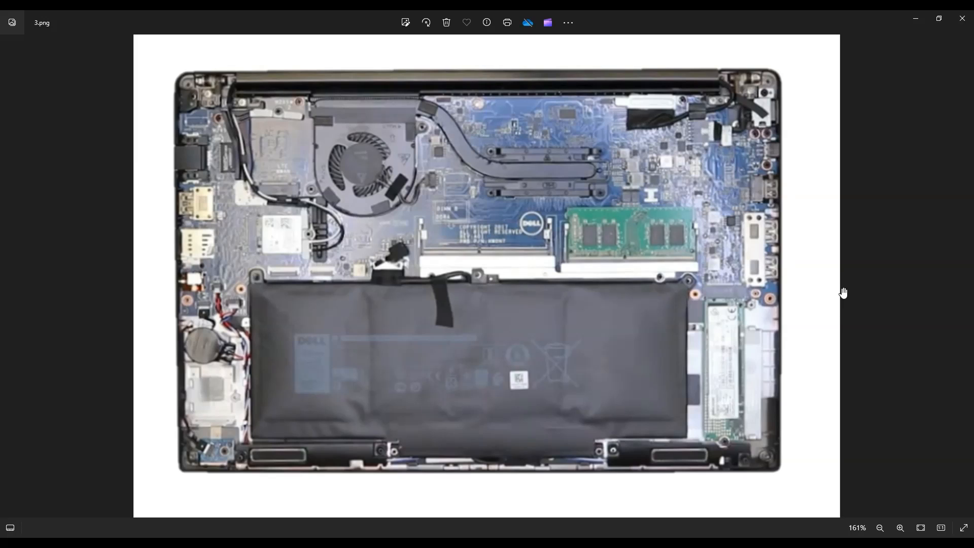
mouse_move(825, 391)
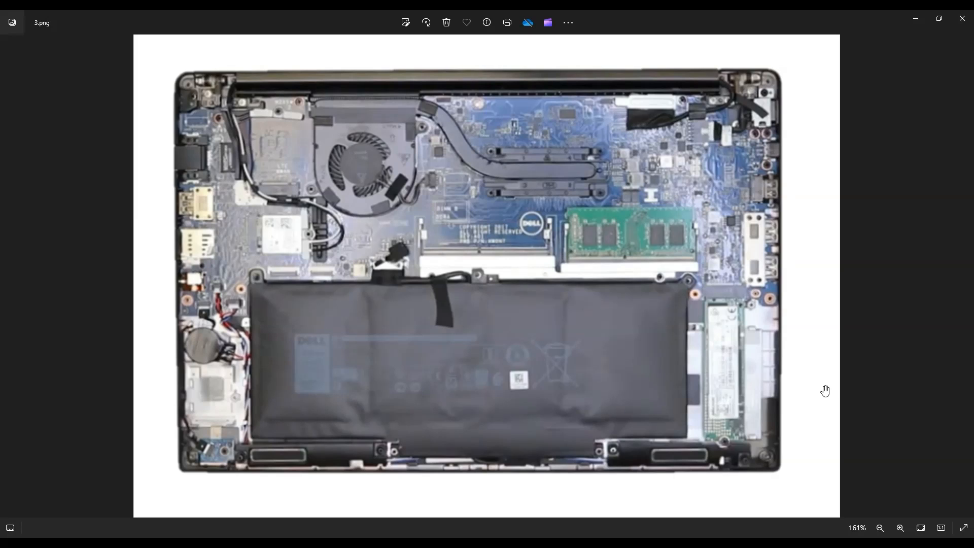
mouse_move(836, 321)
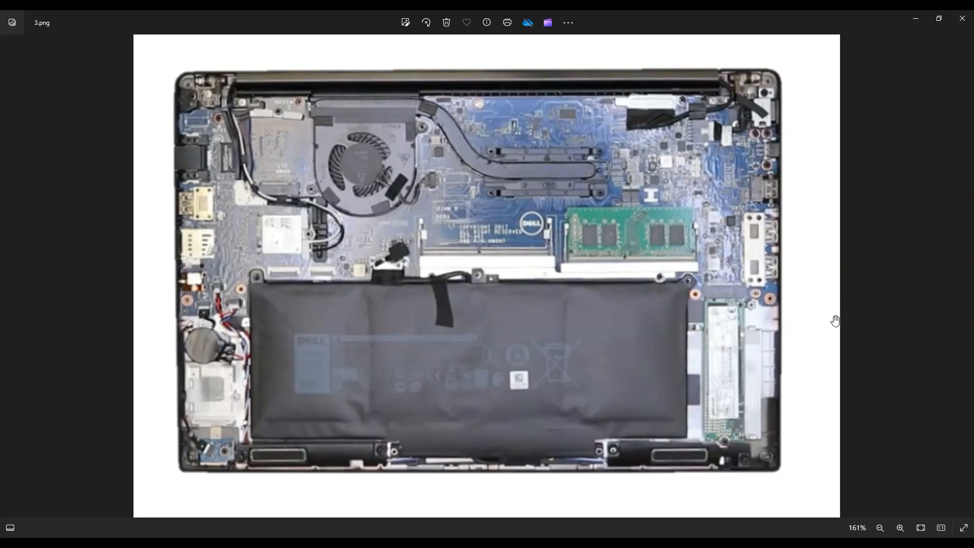